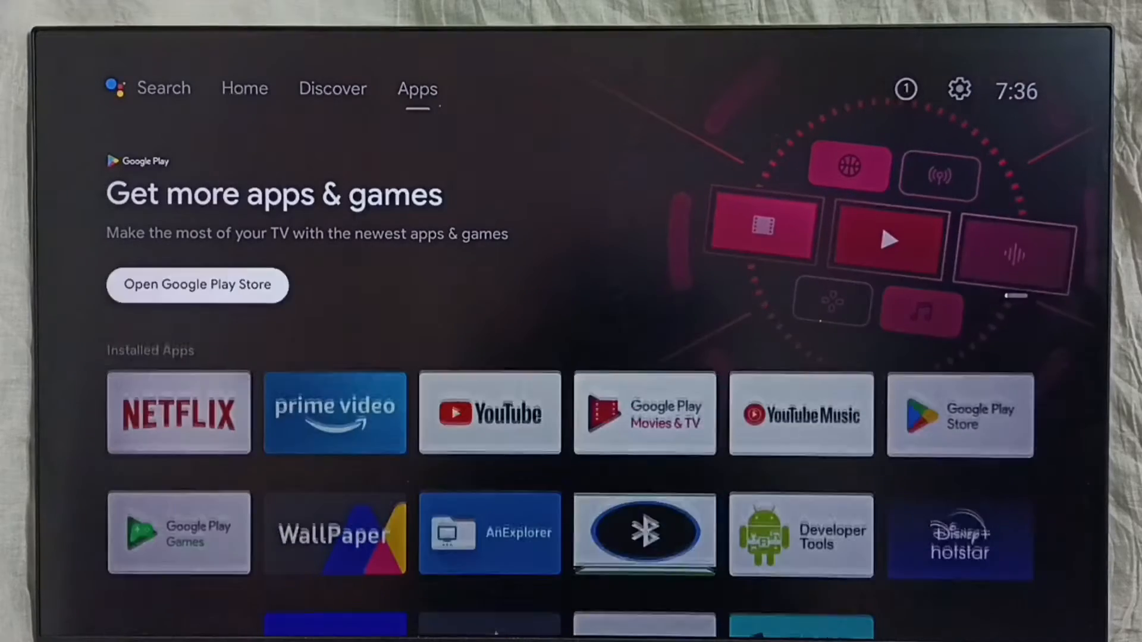
pyautogui.moveTo(958, 89)
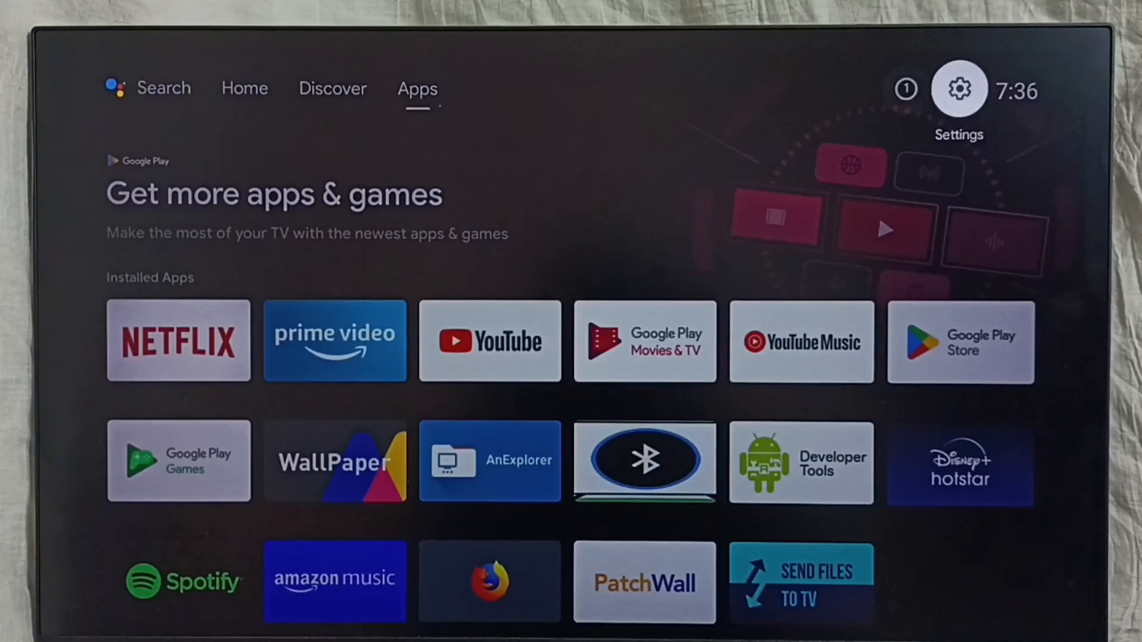
# - Navigate from the Settings gear through Device Preferences and About to Legal information
pyautogui.click(957, 88)
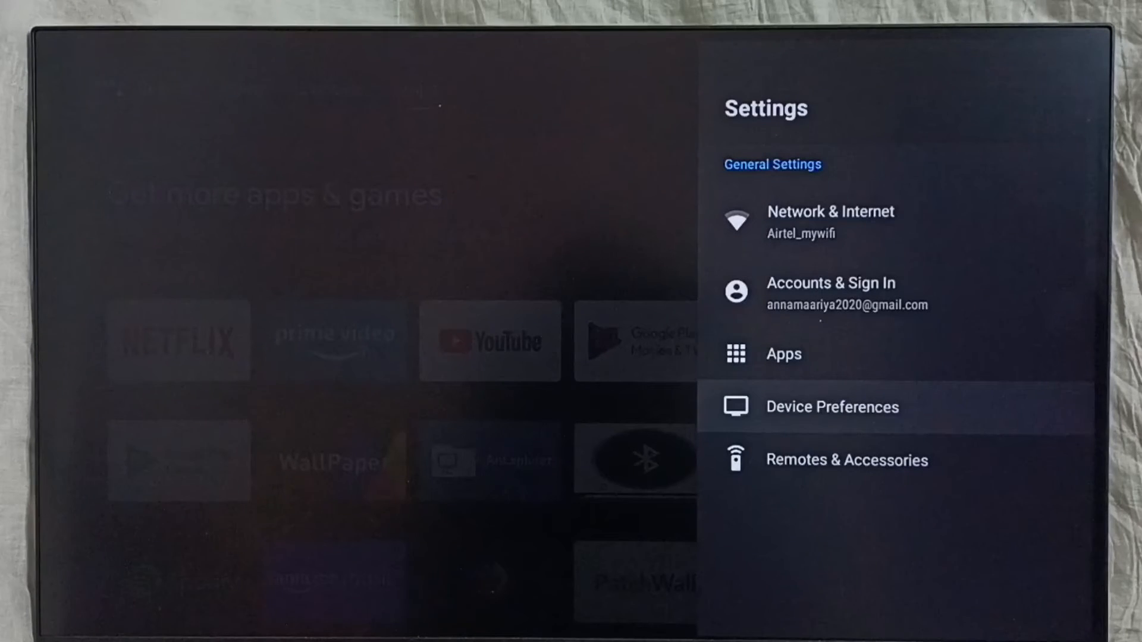
pyautogui.click(831, 407)
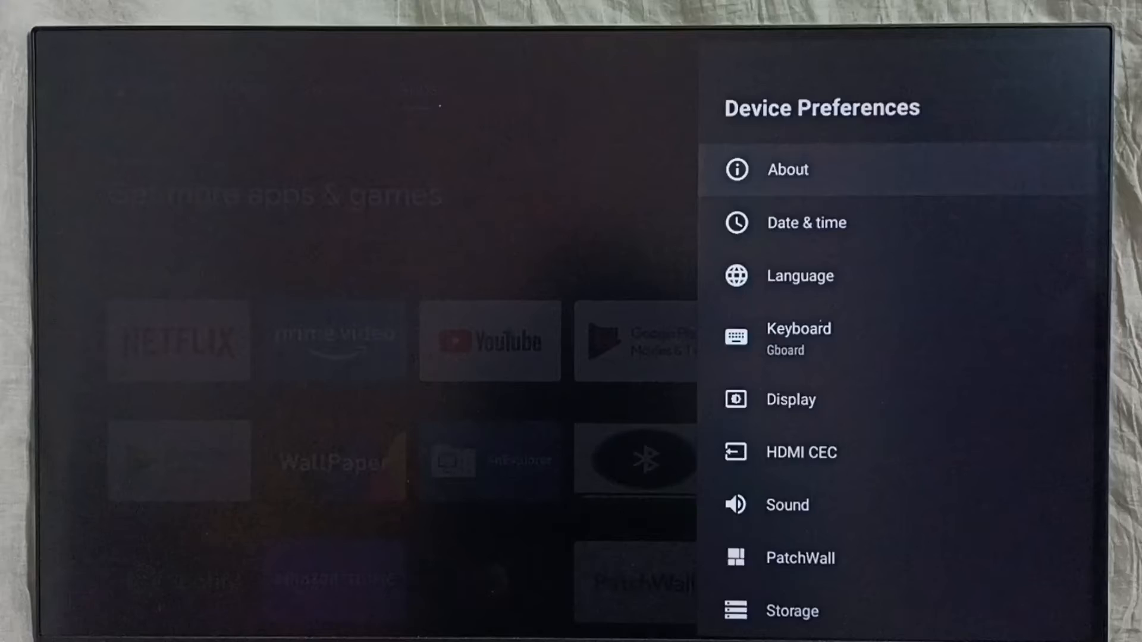
pyautogui.click(786, 170)
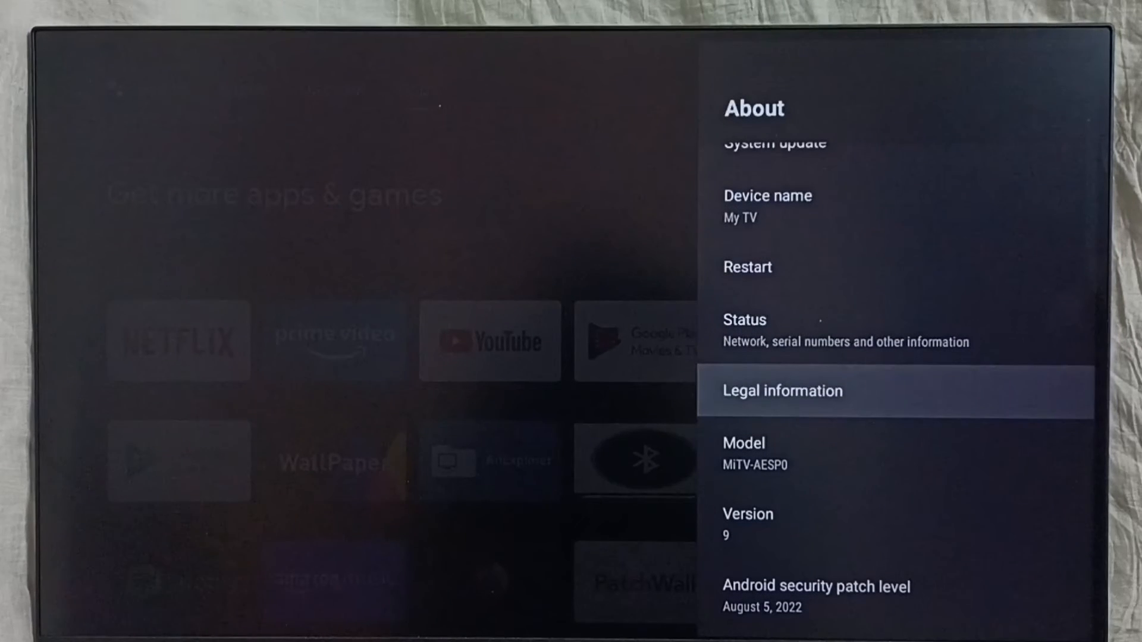
pyautogui.click(781, 390)
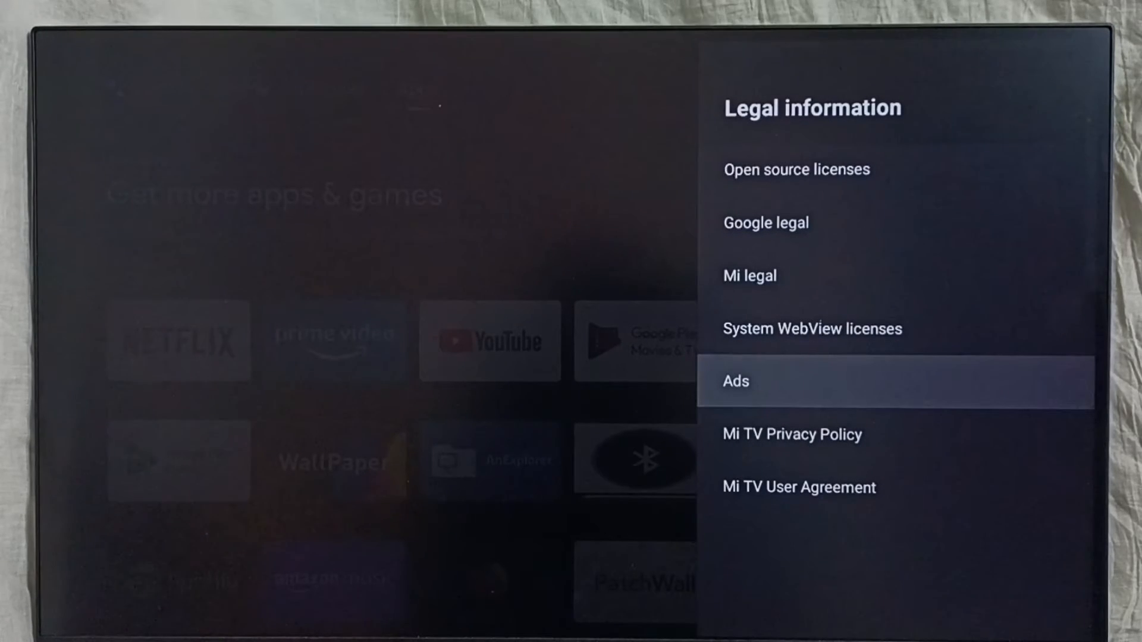
# - From the Ads page, reset the advertising ID and confirm so a new ID is generated
pyautogui.click(735, 380)
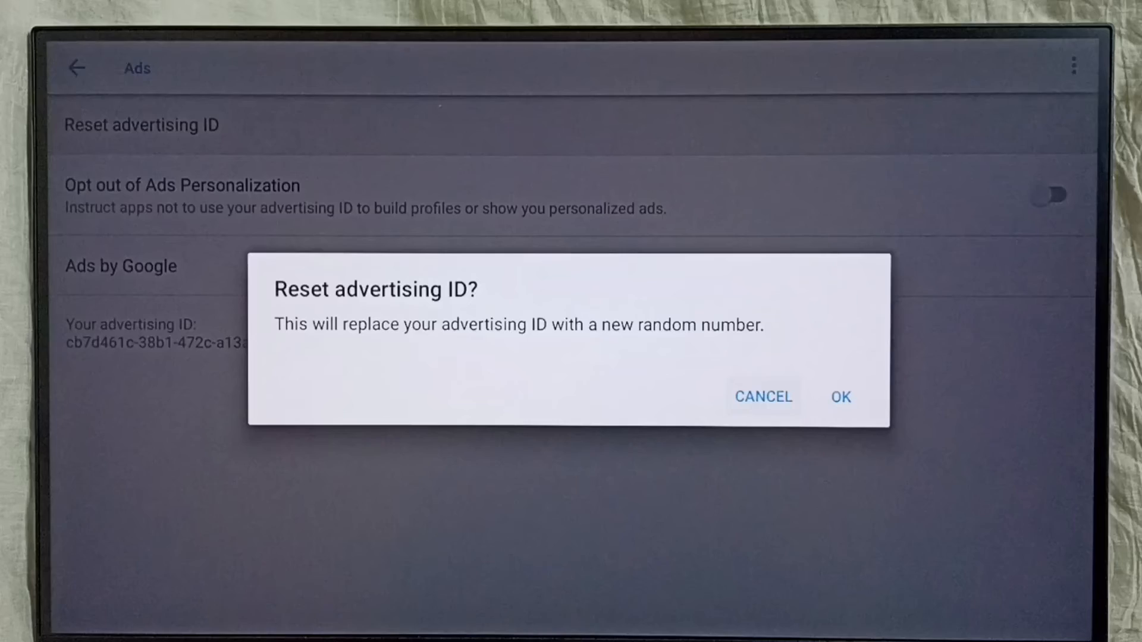
pyautogui.click(840, 397)
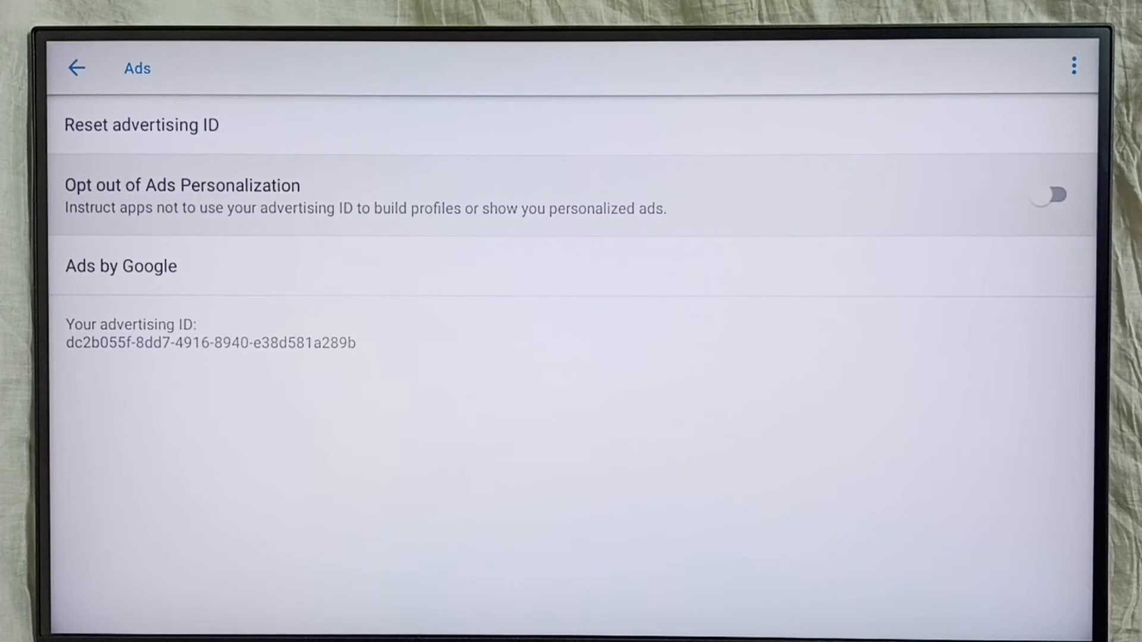
# - Enable Opt out of Ads Personalization and confirm the interest-based ads dialog
pyautogui.click(1049, 195)
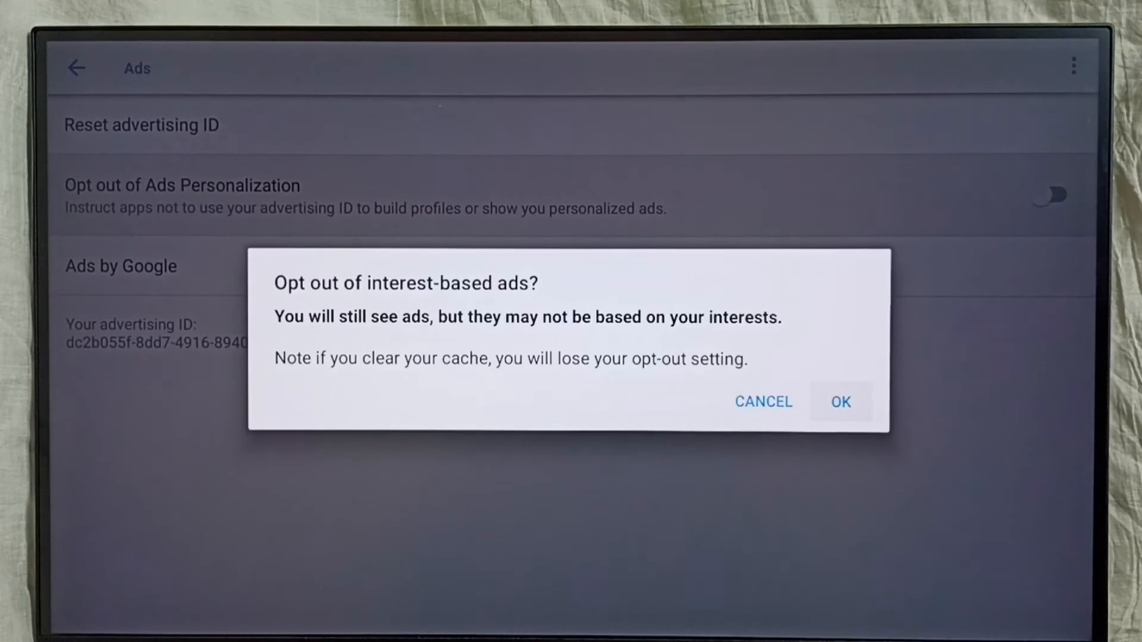
pyautogui.click(839, 401)
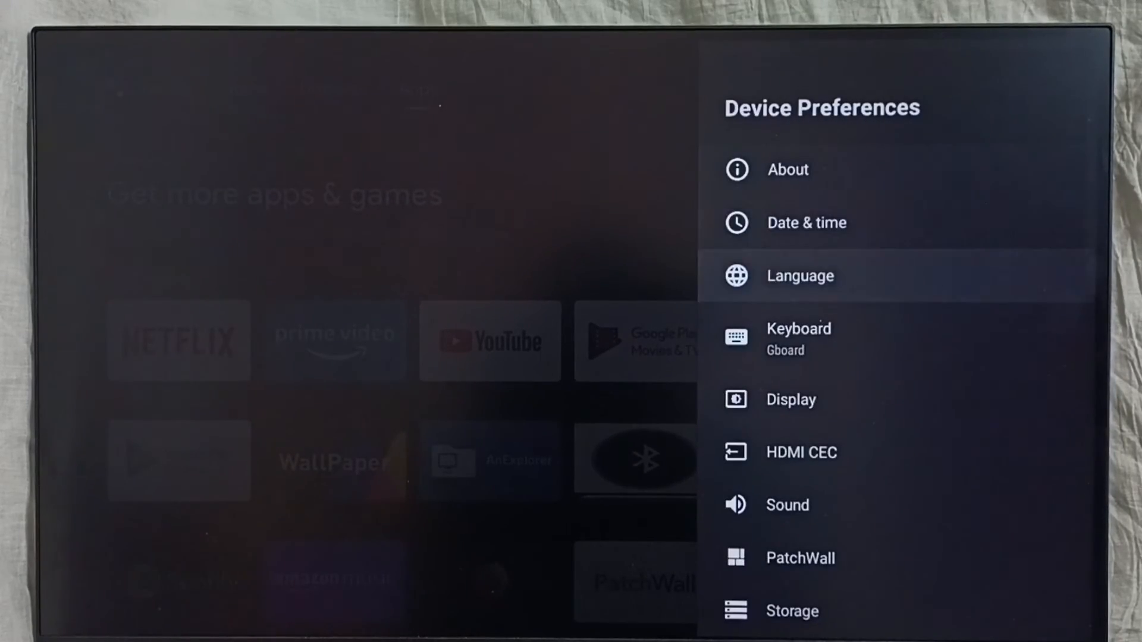
# - Check the Location page shows location status Off and return to Device Preferences
pyautogui.scroll(-3)
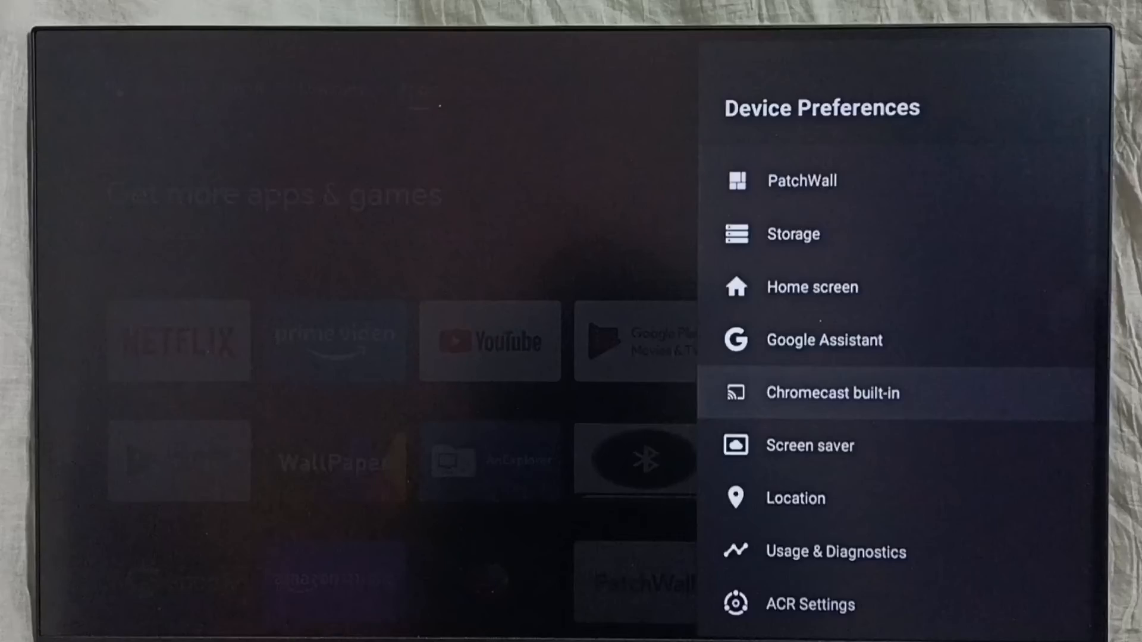
pyautogui.click(794, 498)
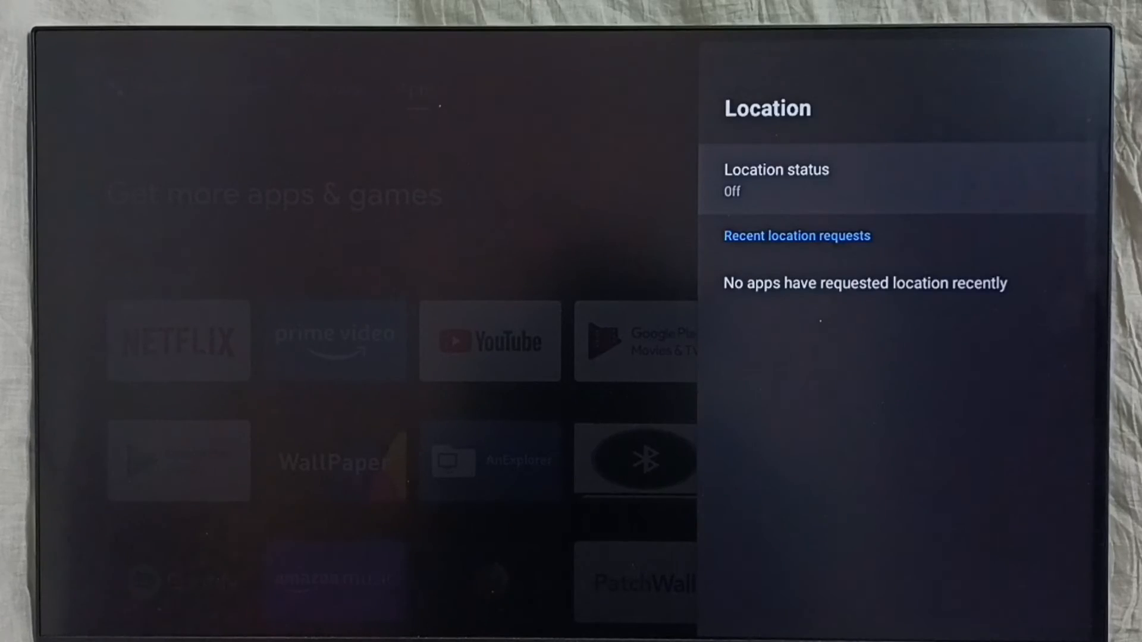
pyautogui.click(775, 178)
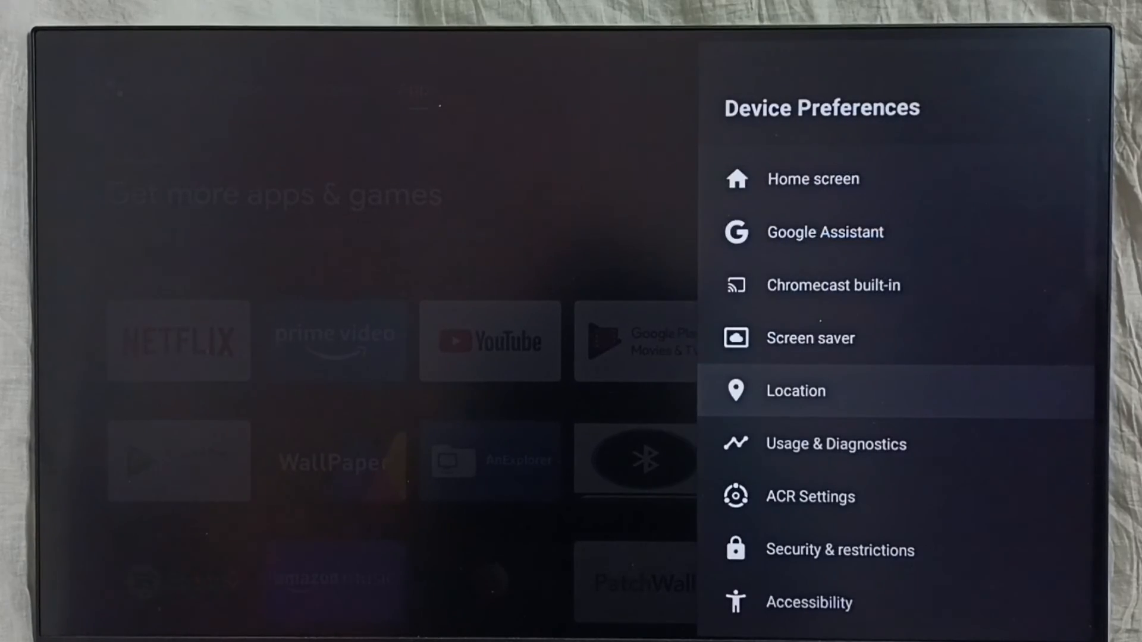
# - Check Usage & Diagnostics sharing is Off and return to Device Preferences
pyautogui.scroll(-3)
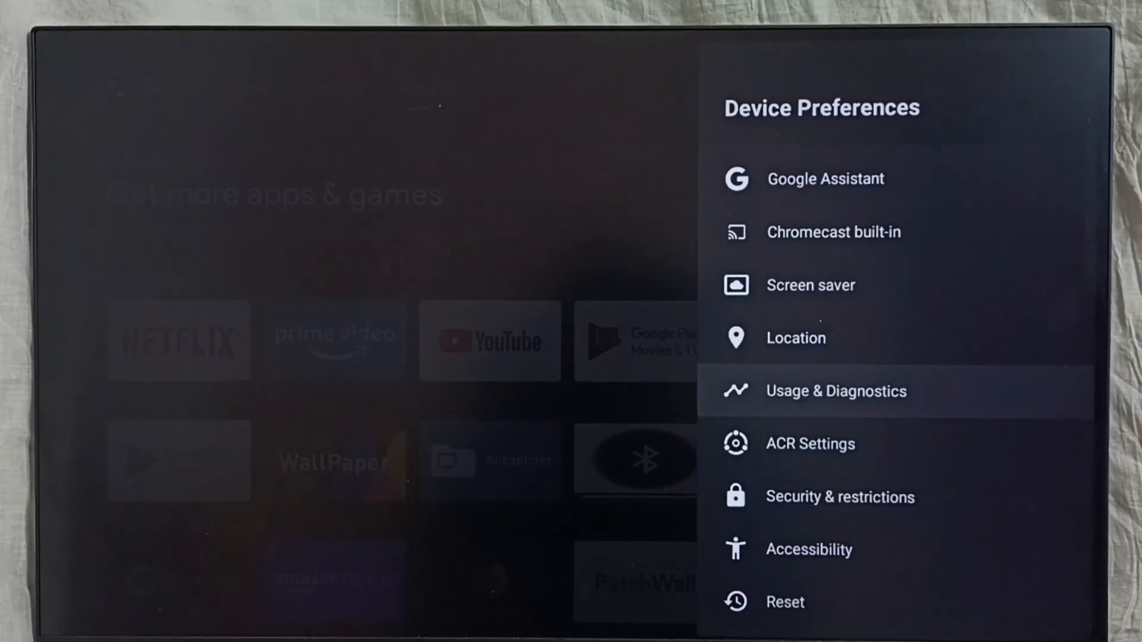
pyautogui.click(836, 390)
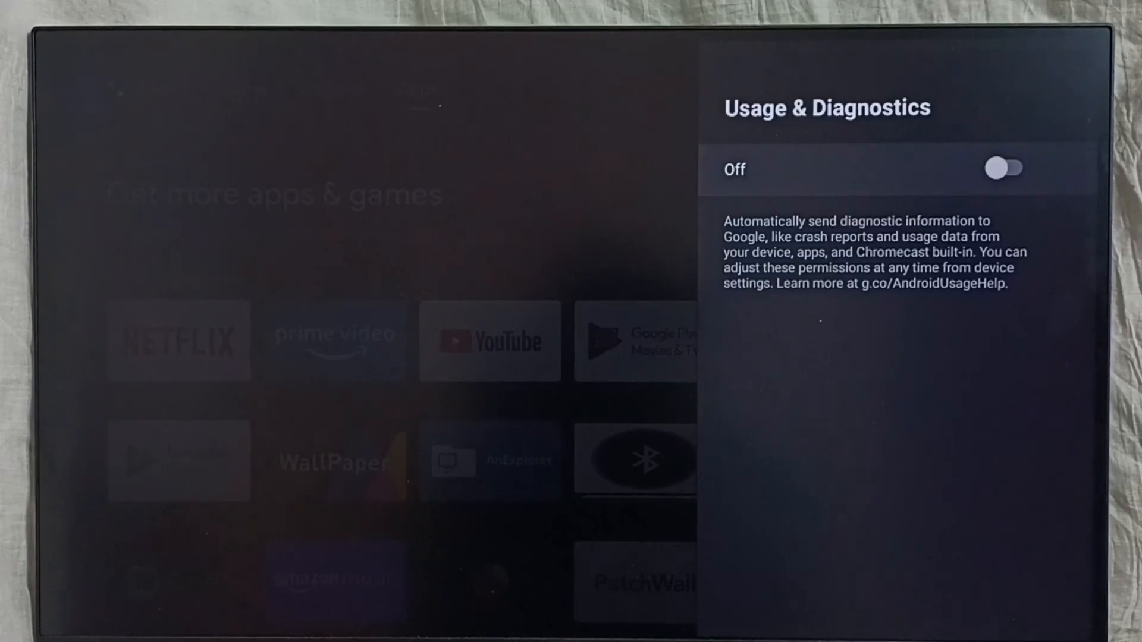
pyautogui.press('Back')
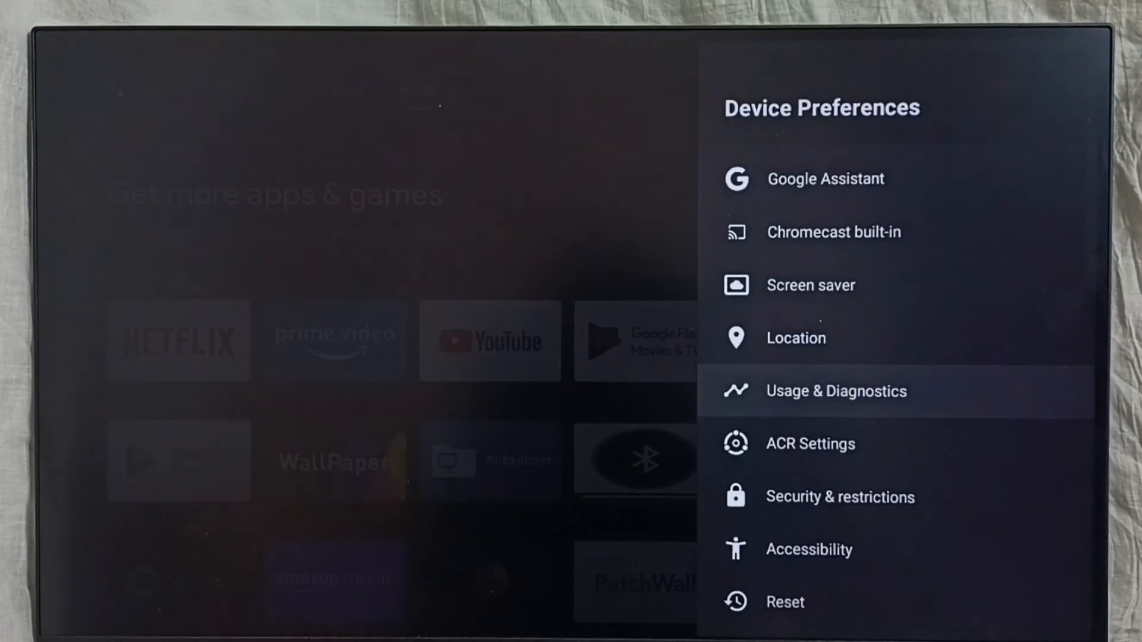